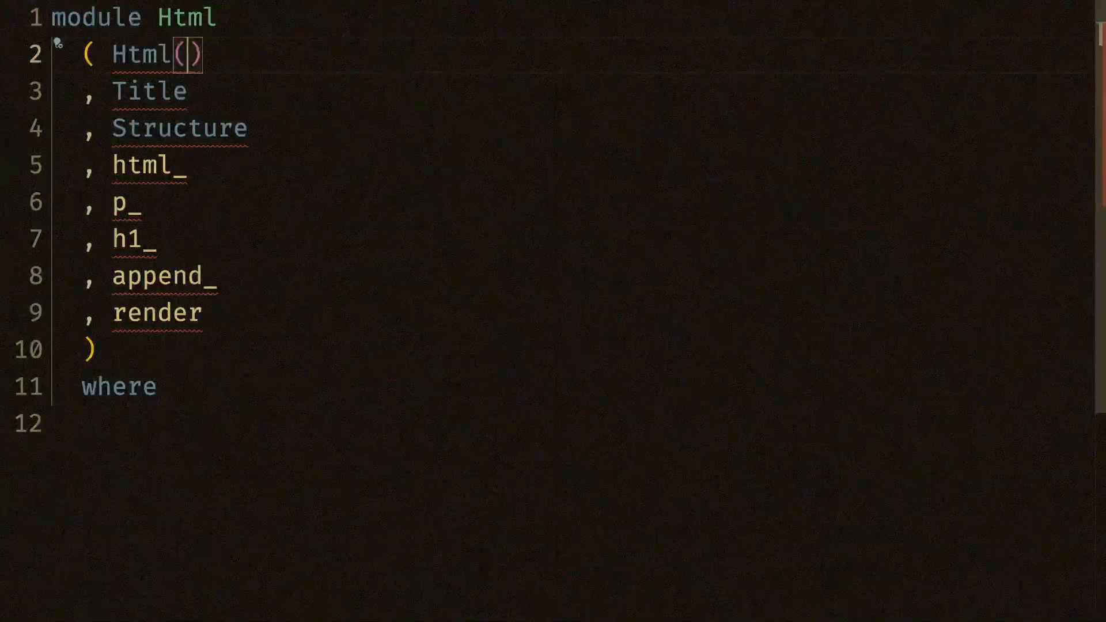
Export Html without constructors and move to the blank line after 'where'.
text(H)
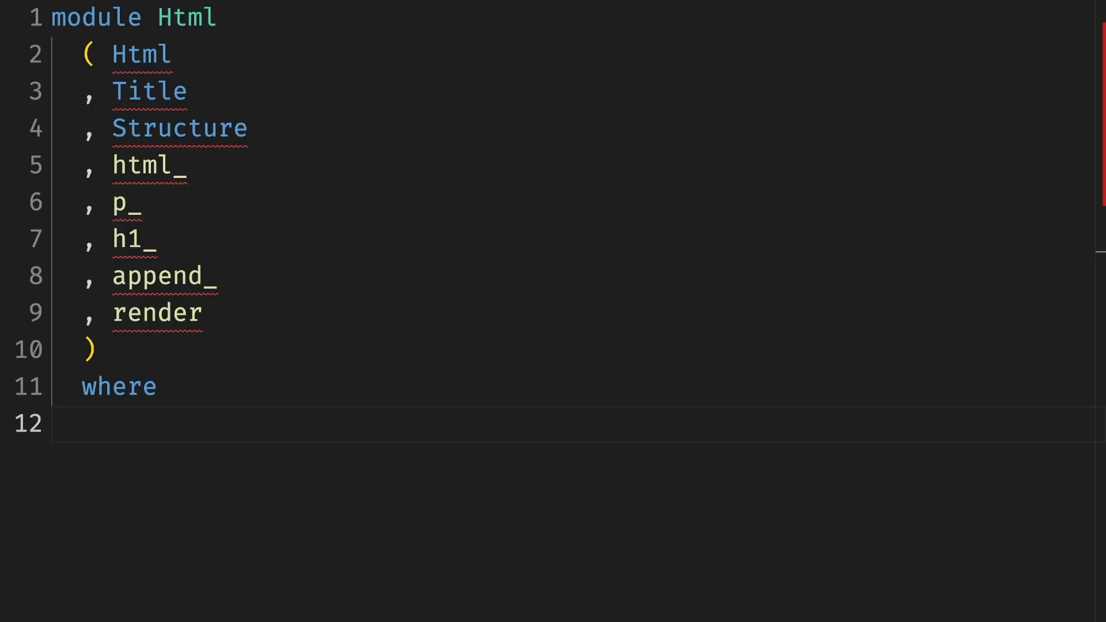
click(53, 423)
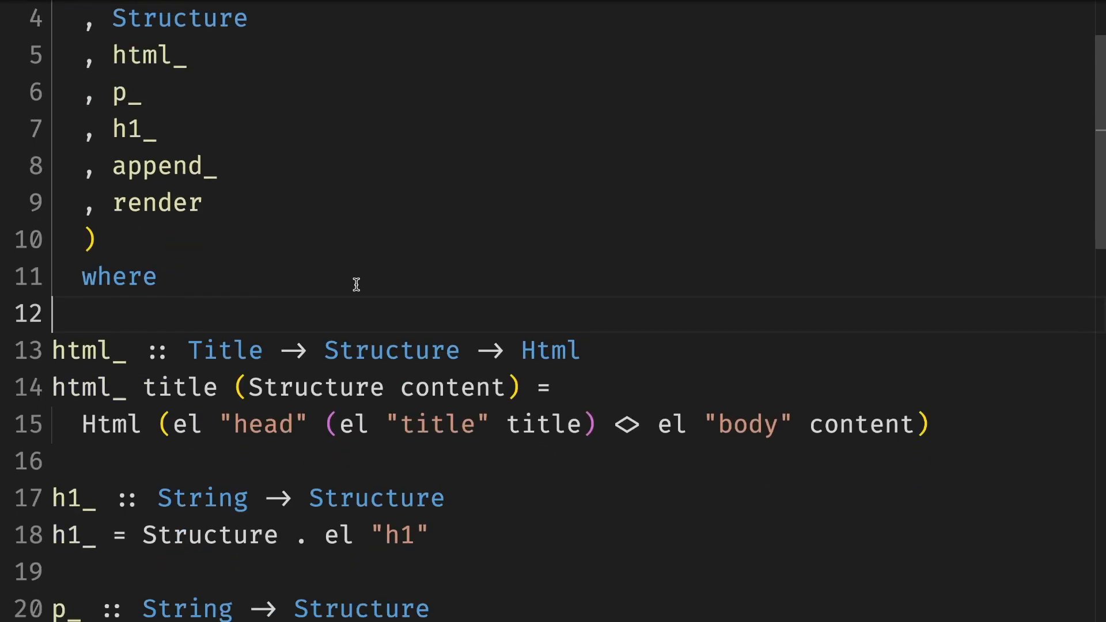
Scroll to the end of Html.hs where the escape :: String -> String function goes.
scroll(down, 3)
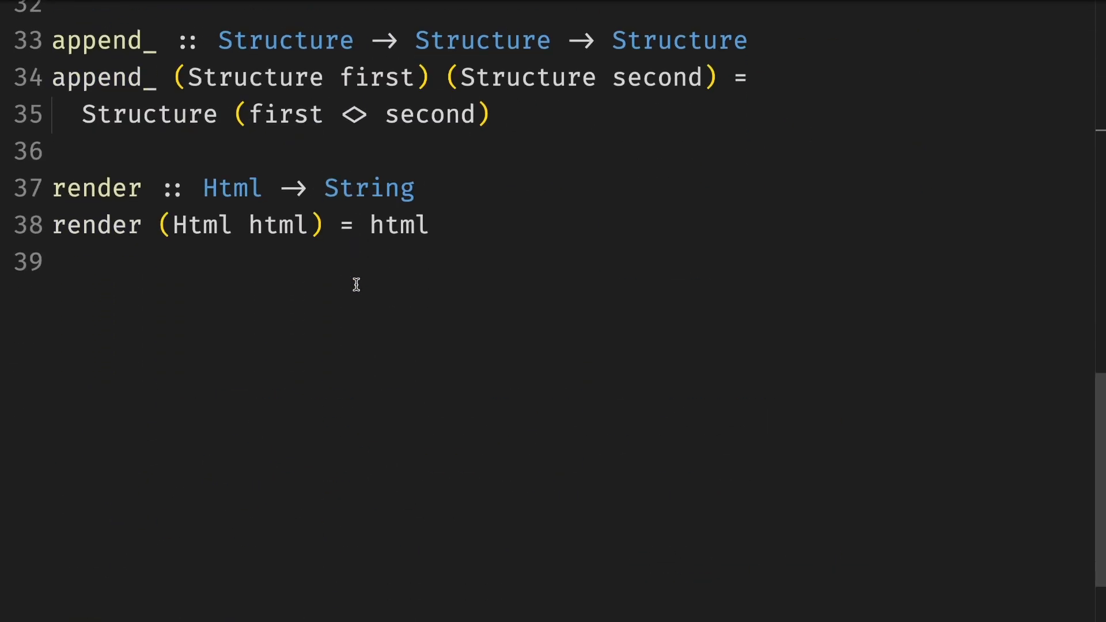
scroll(up, 3)
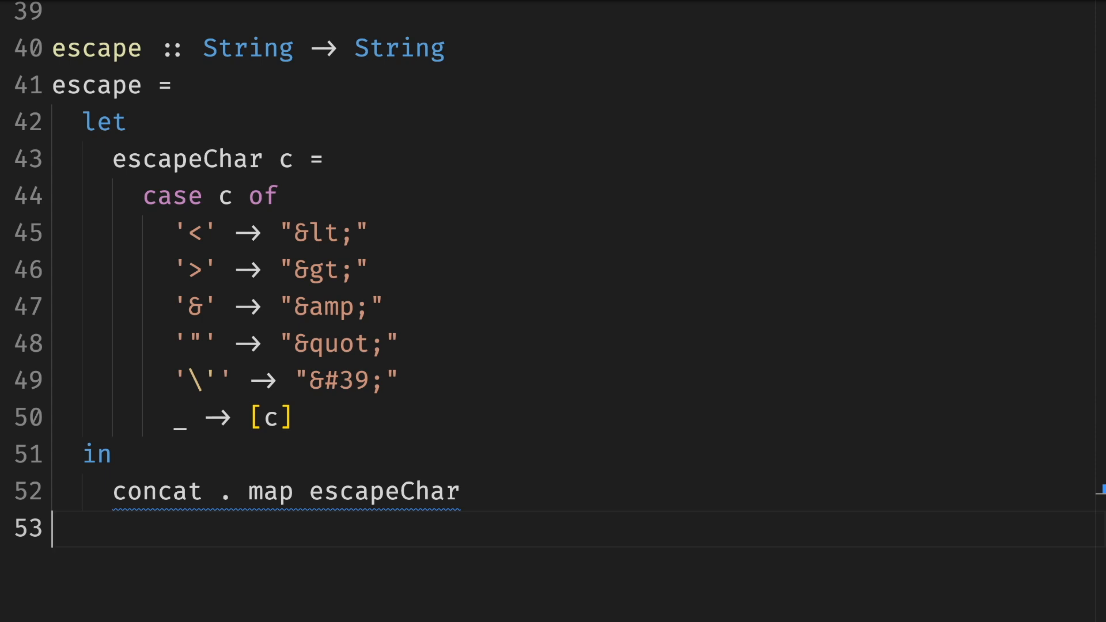
Pick out the 'in' keyword of escape's let expression to discuss it.
double_click(186, 158)
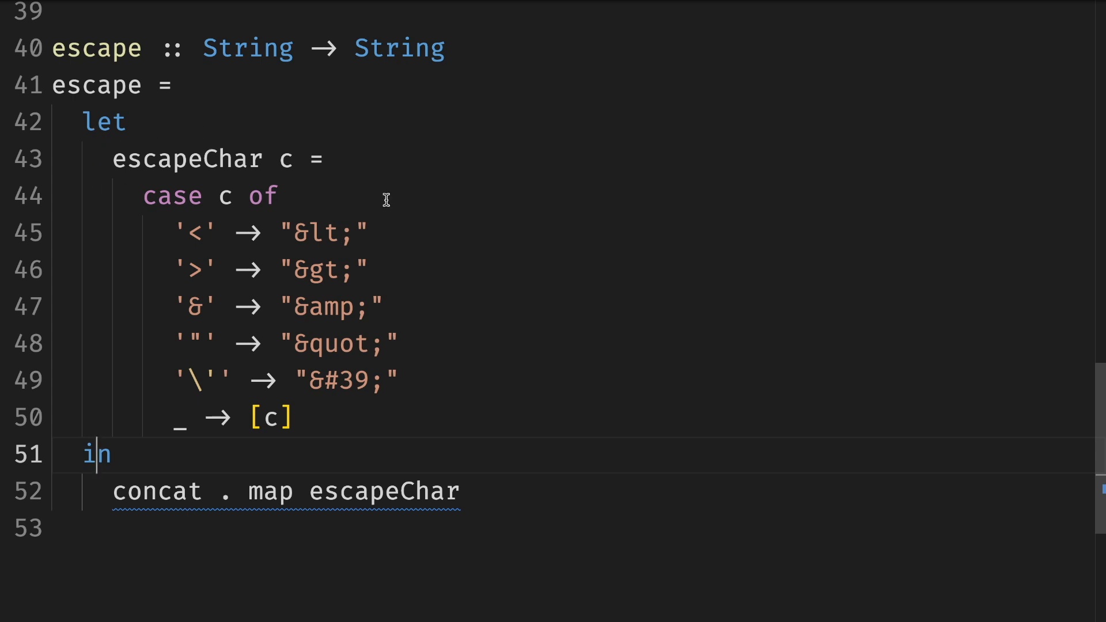
mouse_move(587, 443)
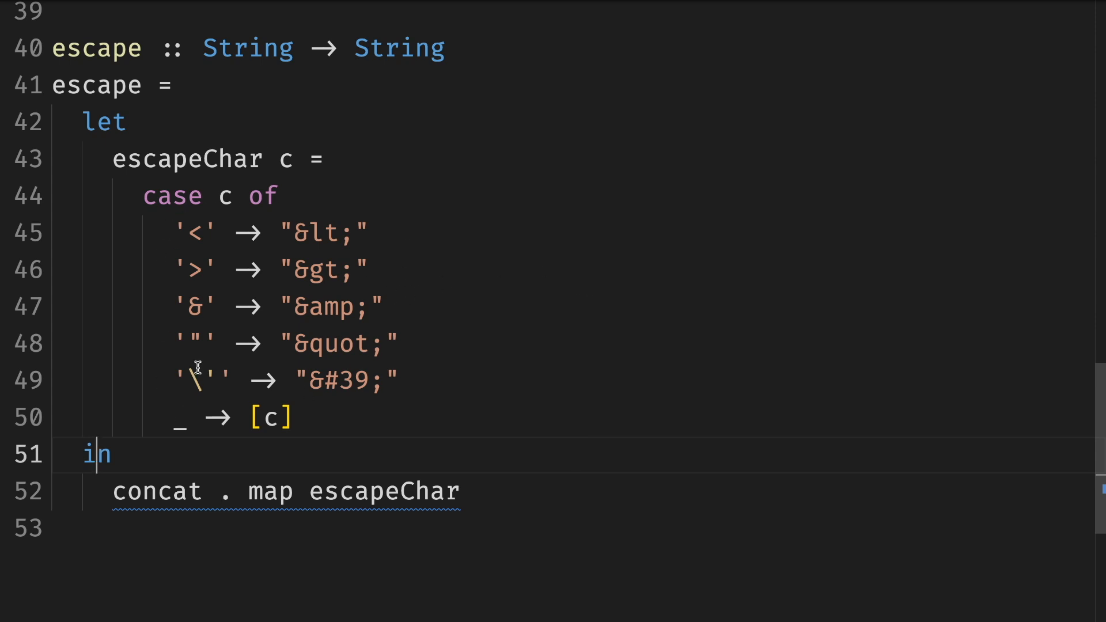
mouse_move(303, 202)
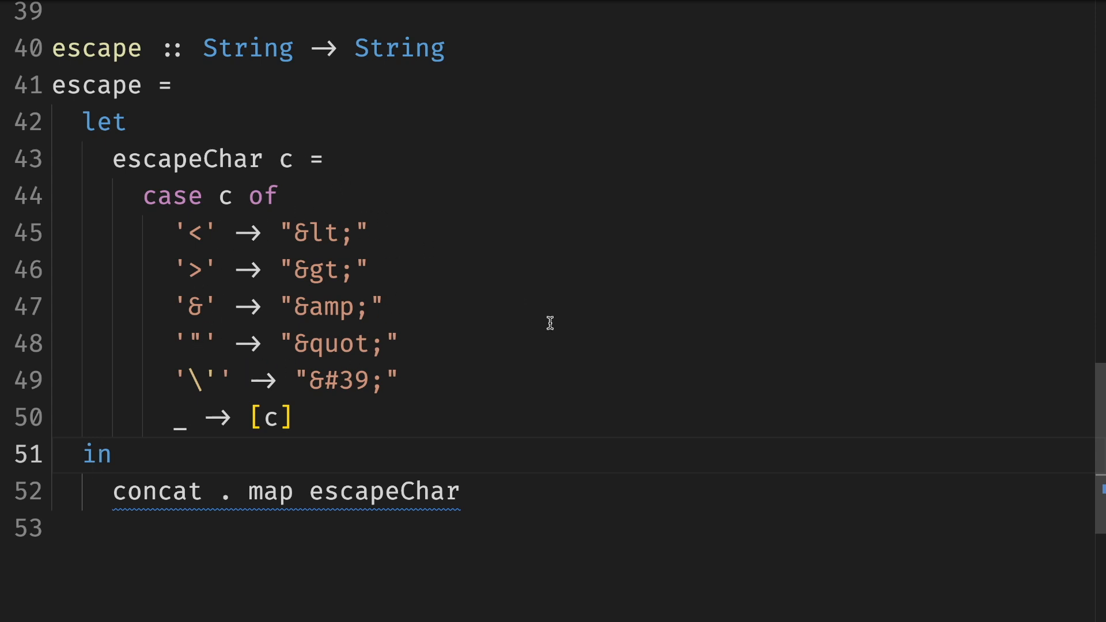
mouse_move(555, 407)
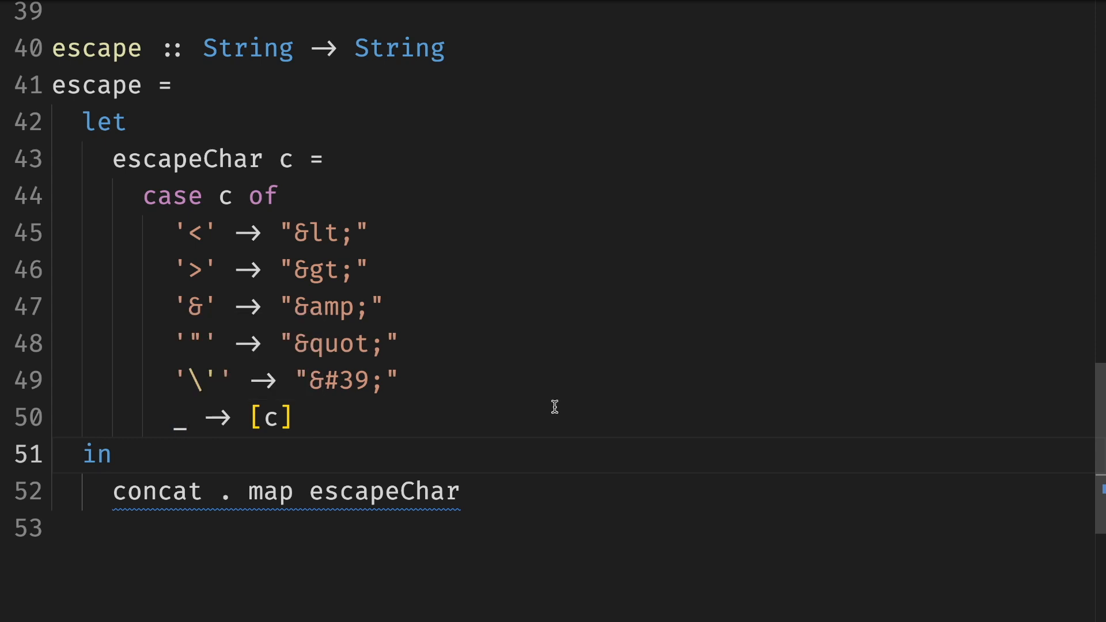
mouse_move(235, 600)
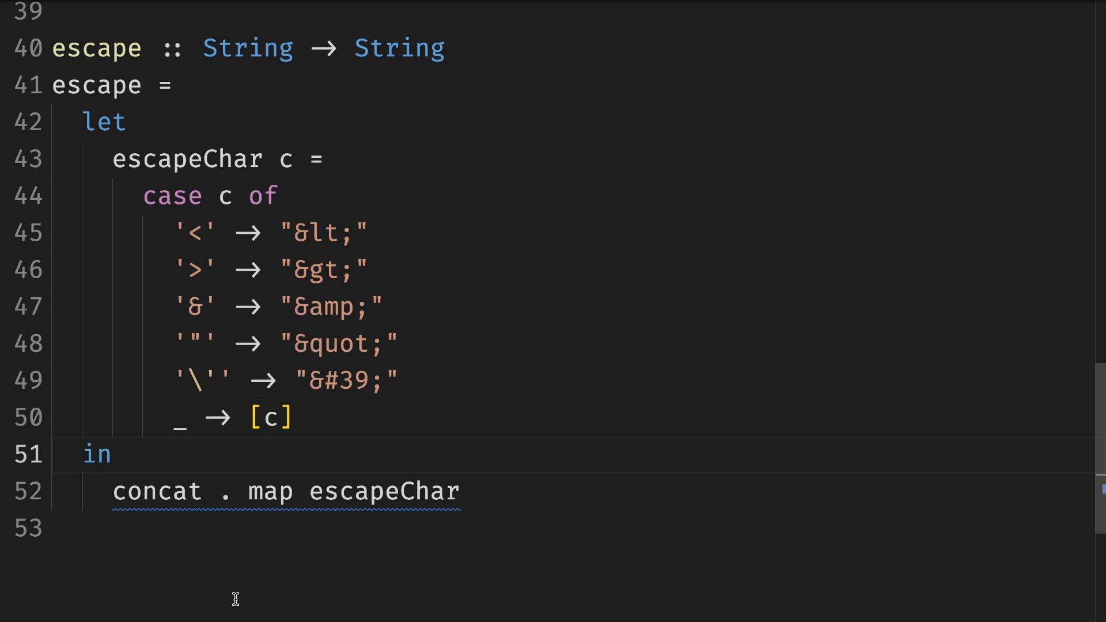
mouse_move(292, 589)
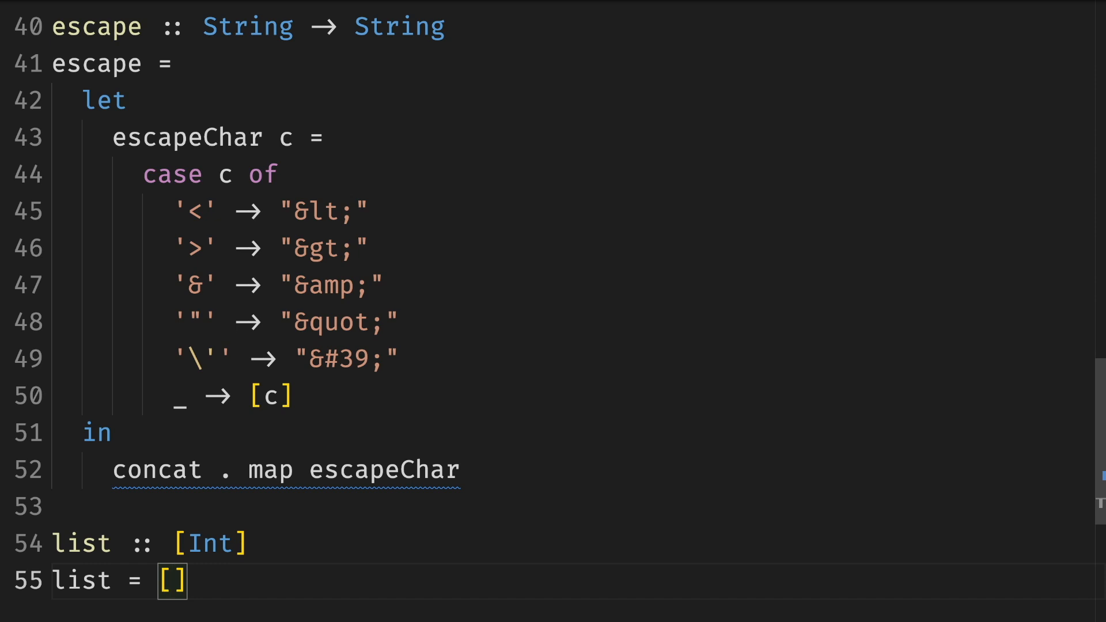
Rework the example list's type through Char, a and Int, building the value with 1:2:3.
text(Char)
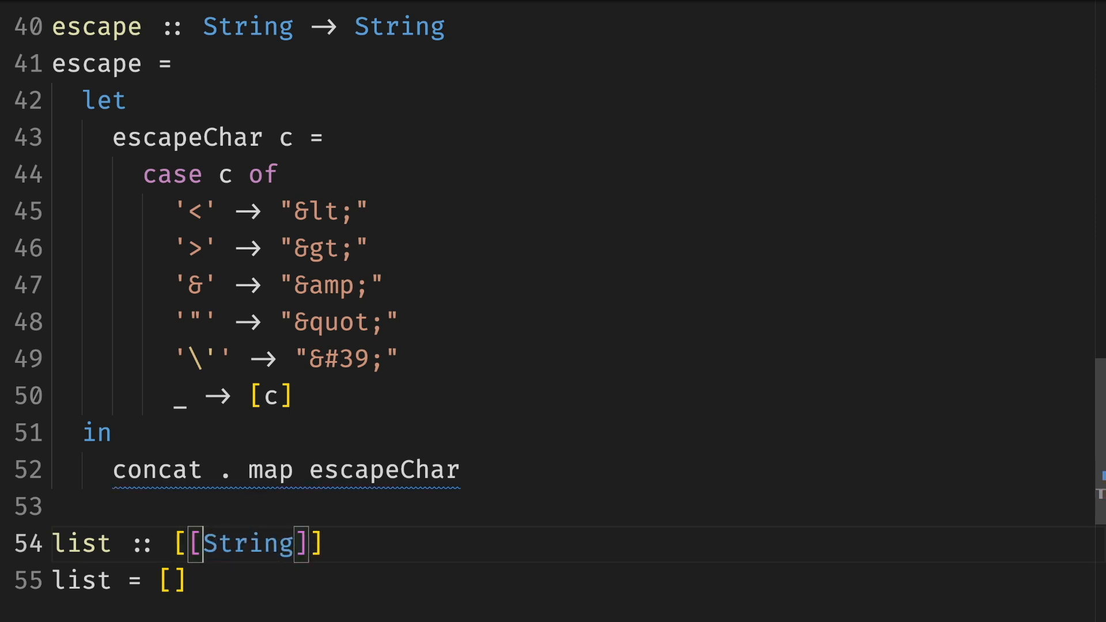
text(a)
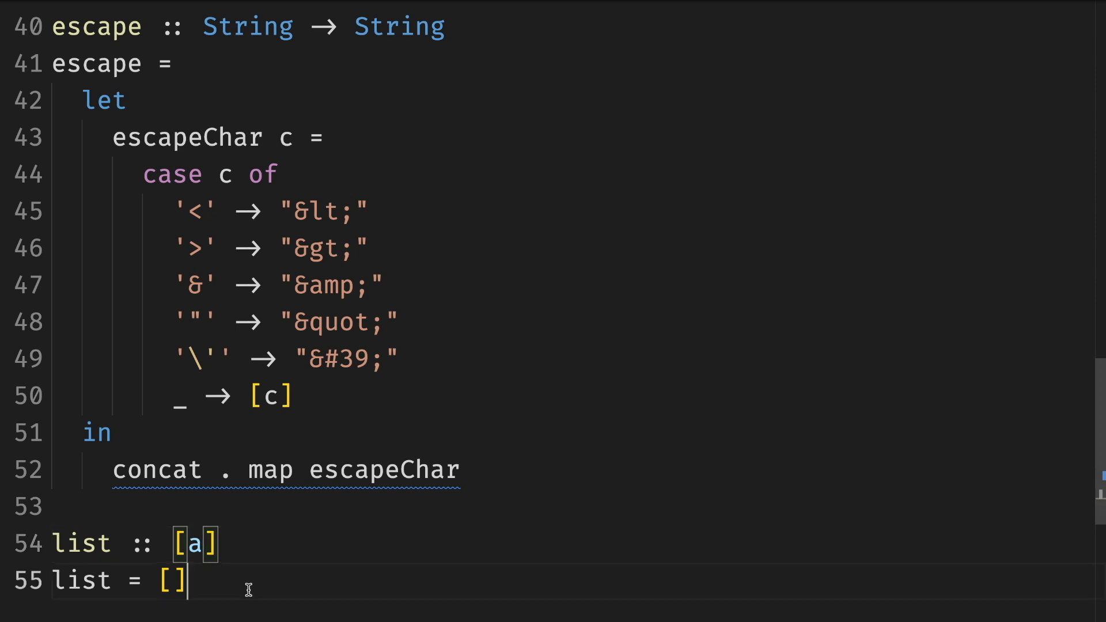
text(Int)
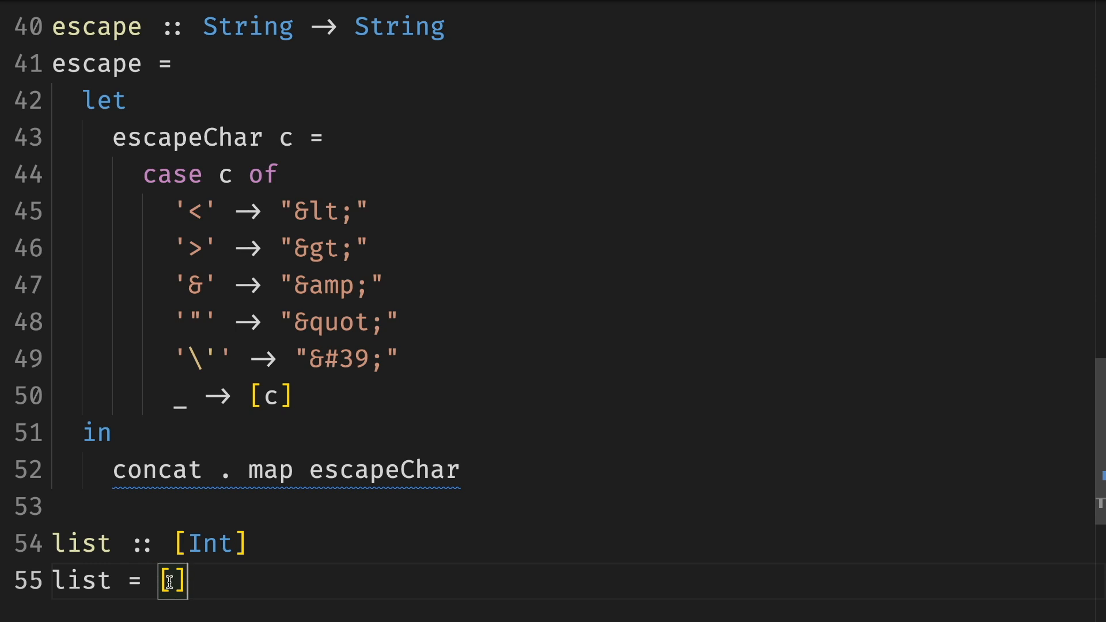
mouse_move(249, 596)
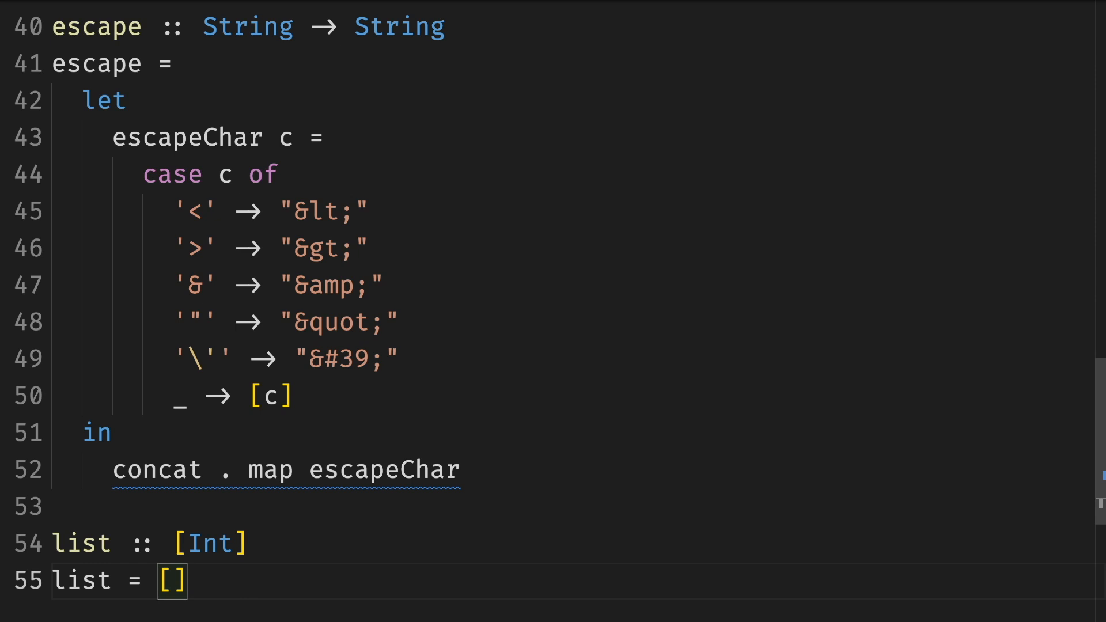
text(1:)
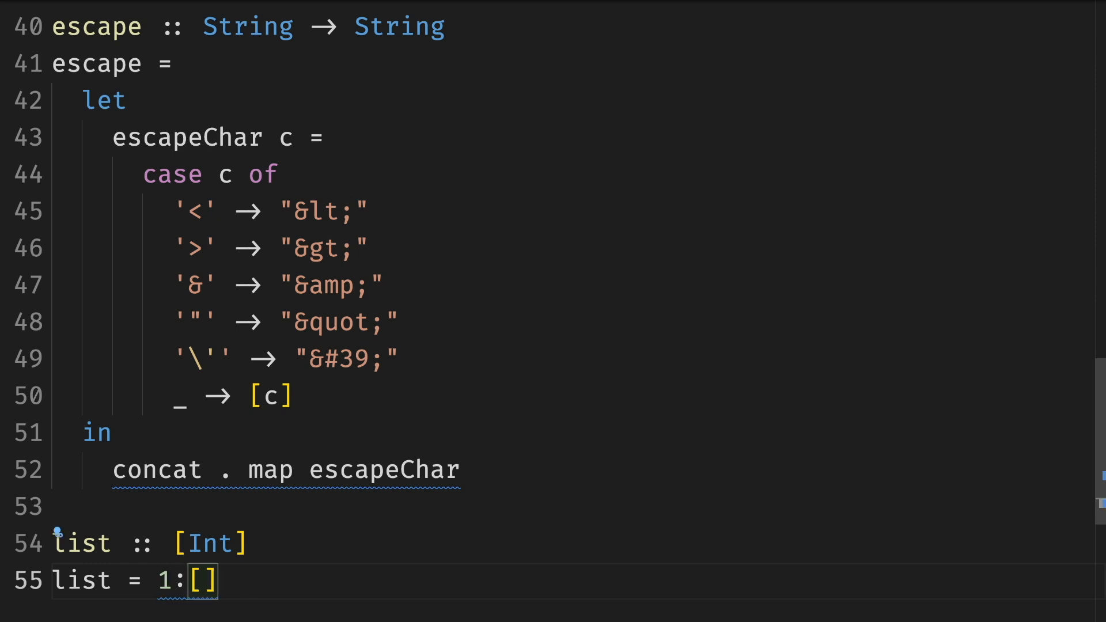
text(2:3)
text(map not)
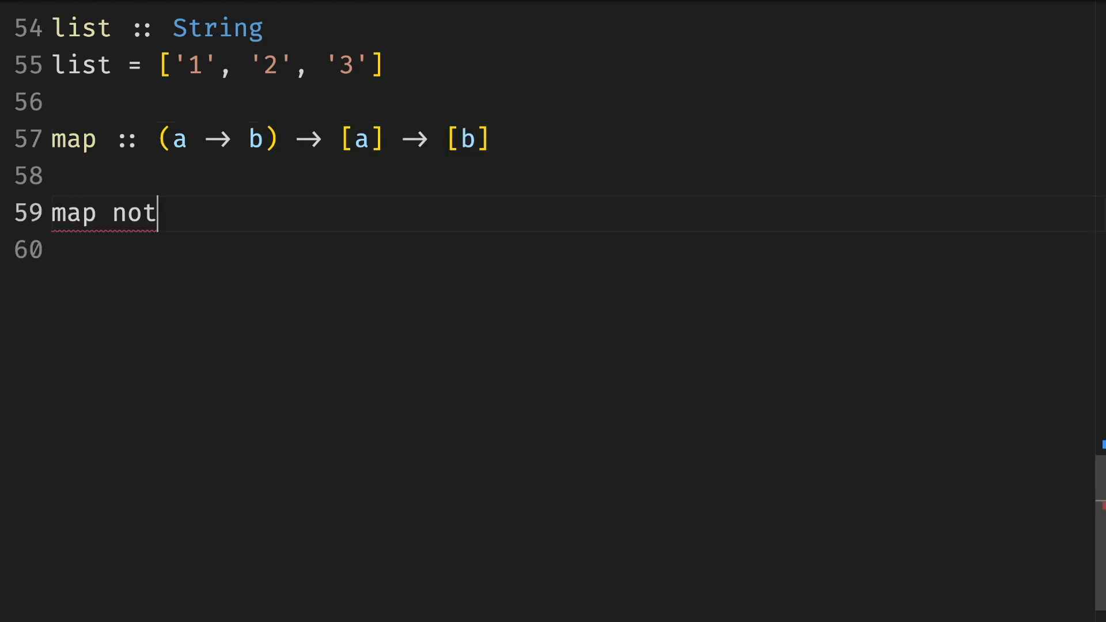
Write a map not example on [False, True, False] with its result comment, then delete it.
text([False, True, Fa)
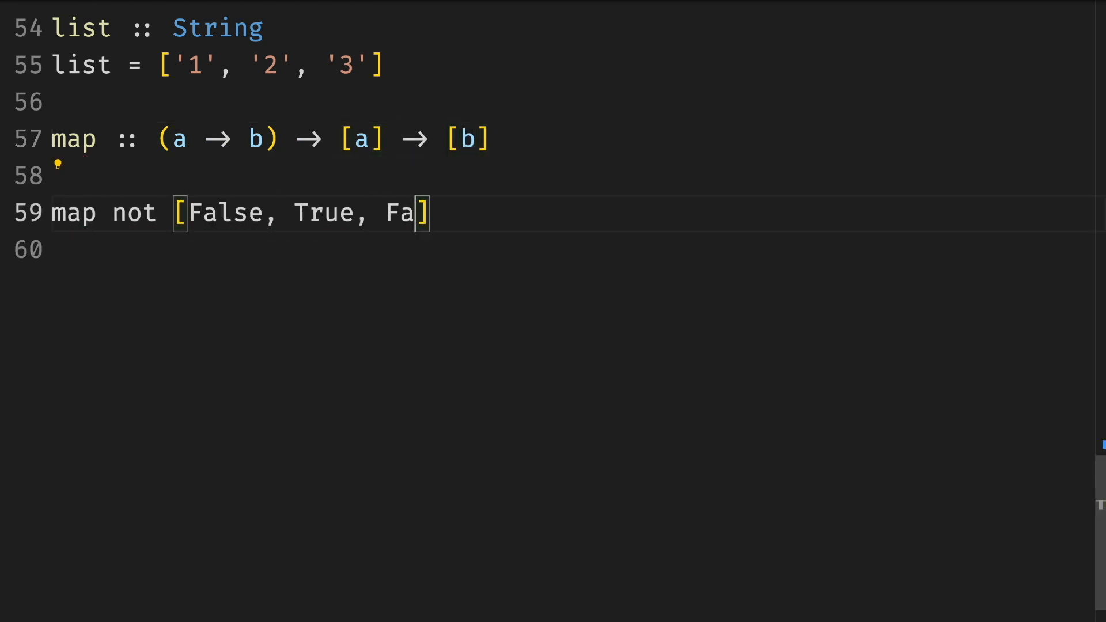
text(lse])
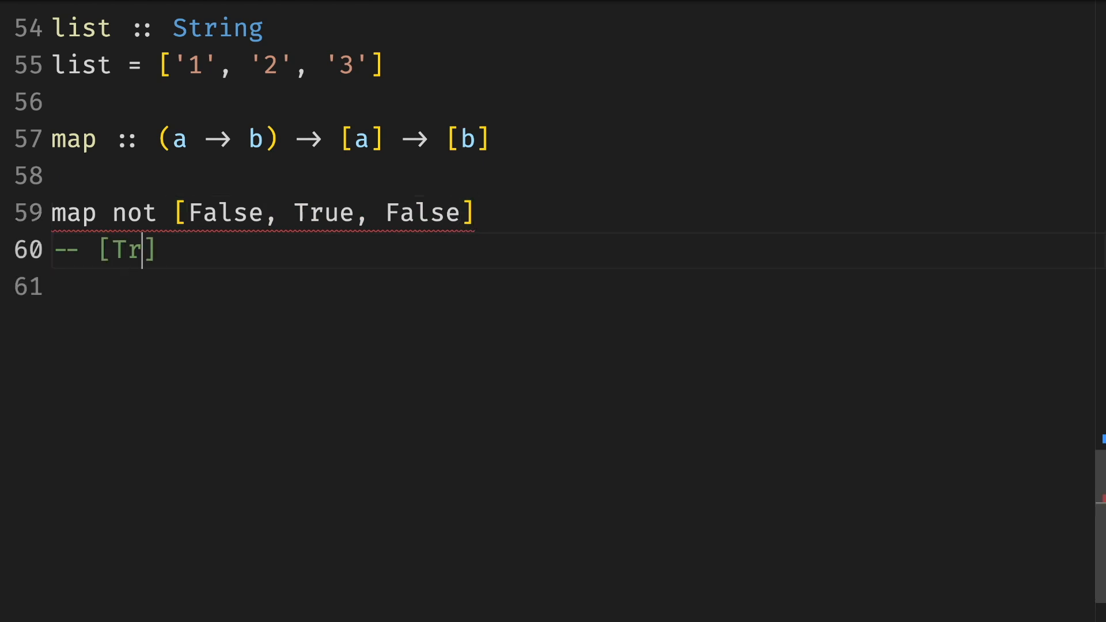
text(ue, False, True])
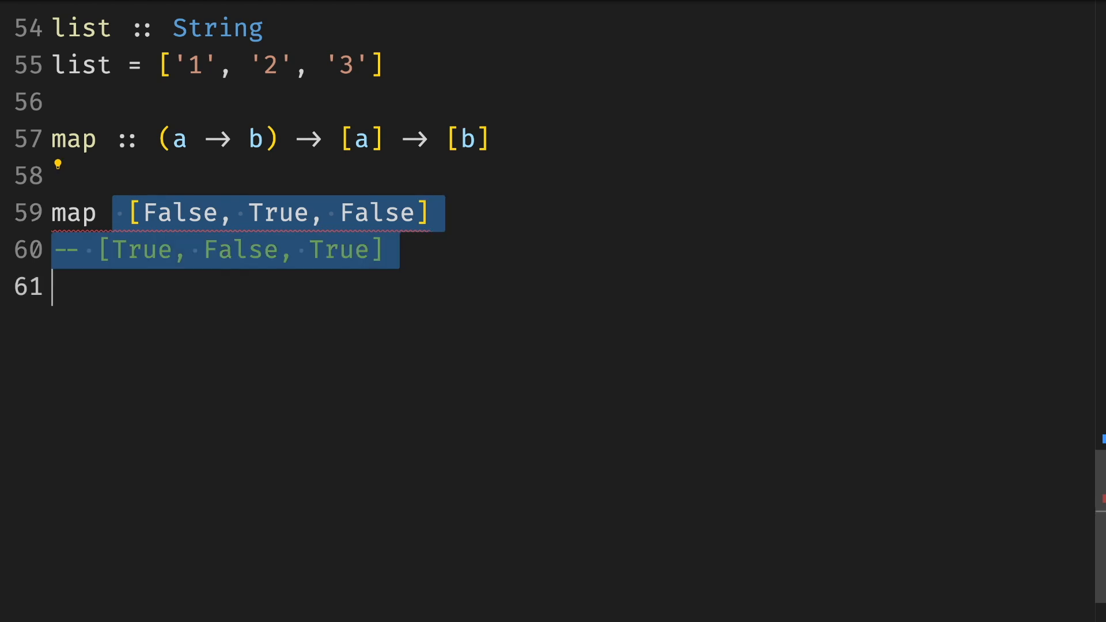
key(Delete)
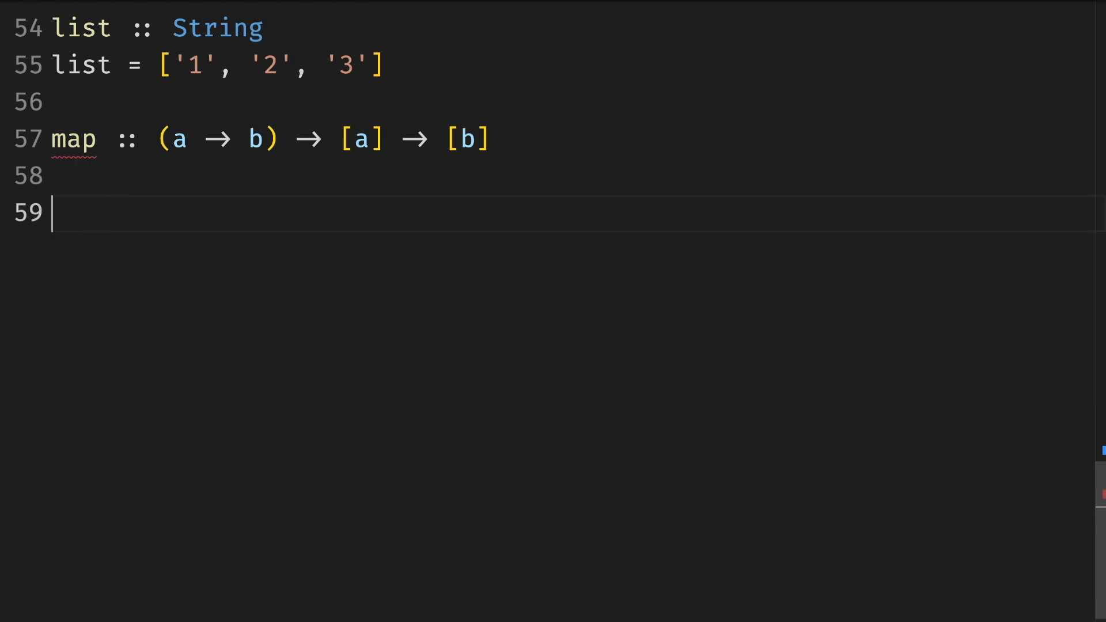
Write map escapeChar ['<', 'h', '1', '>'] with its escaped result as a comment.
text(map esca)
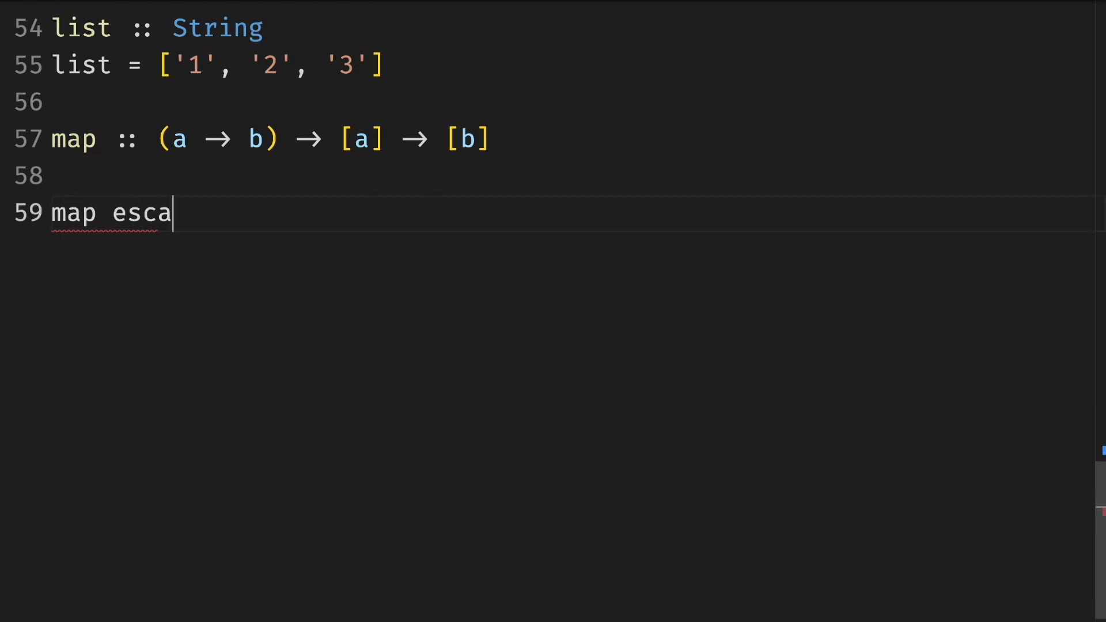
text(peChar)
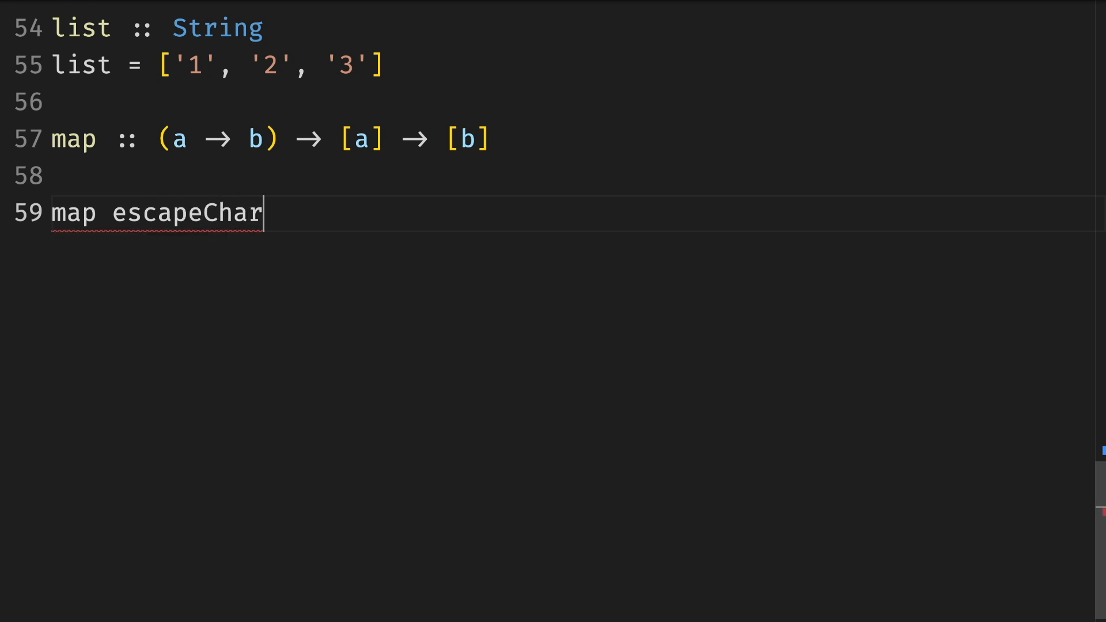
text(['<', 'h', '1', '>'] -- [String)
text(-- ["&lt;", "h", "1", "&gt;"])
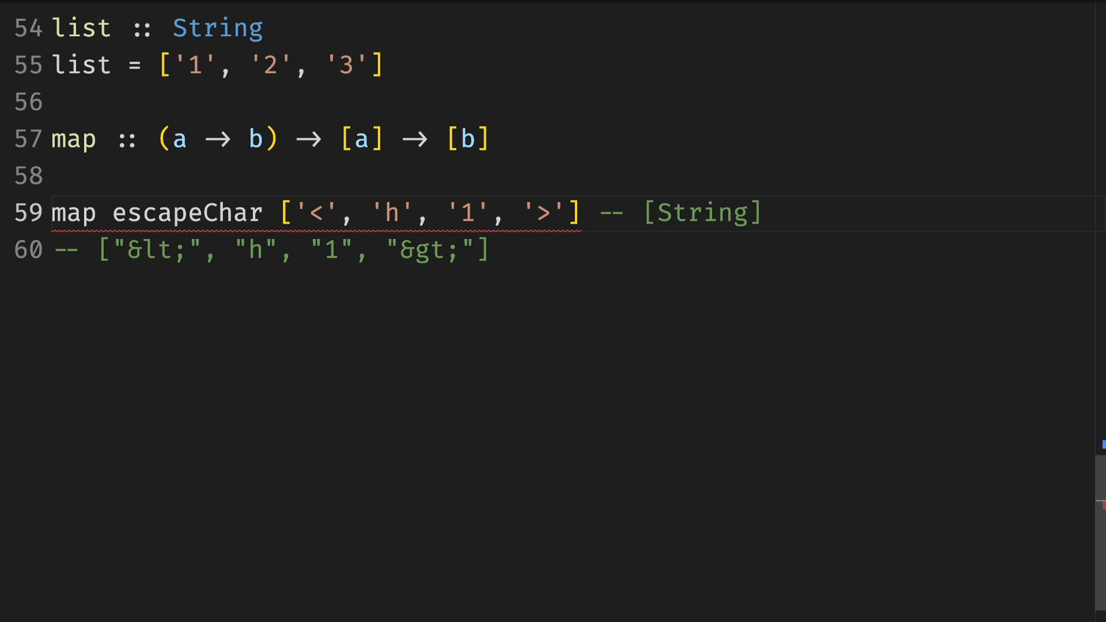
click(748, 213)
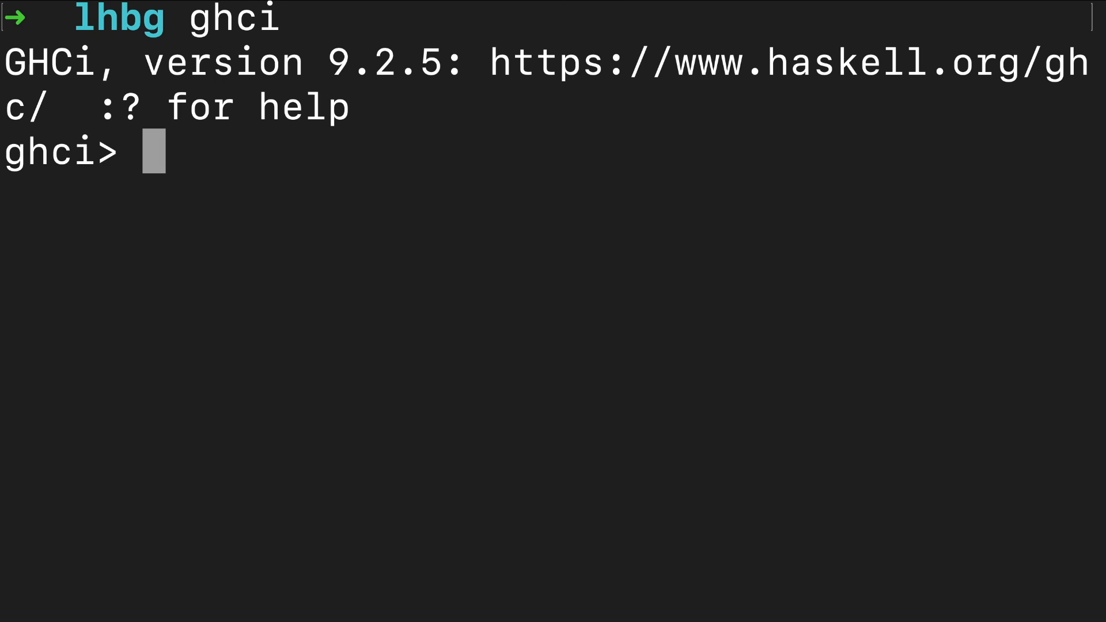
In GHCi evaluate putStrLn "Hello, world?", define double x = x + x, and begin a :{ multiline block.
text(putStrLn)
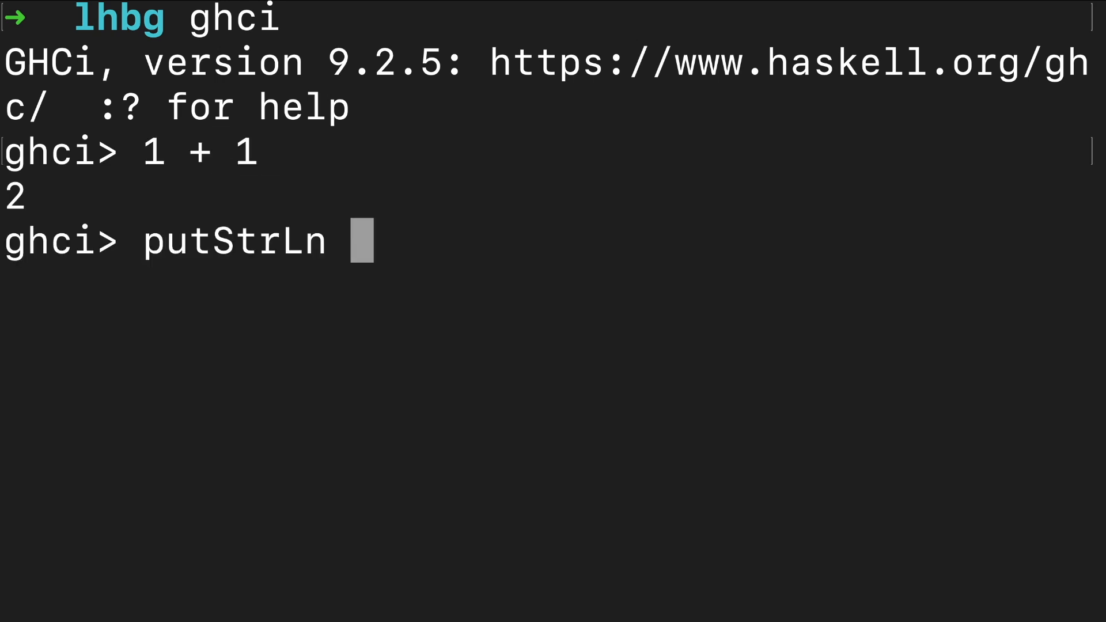
text("Hello, world?")
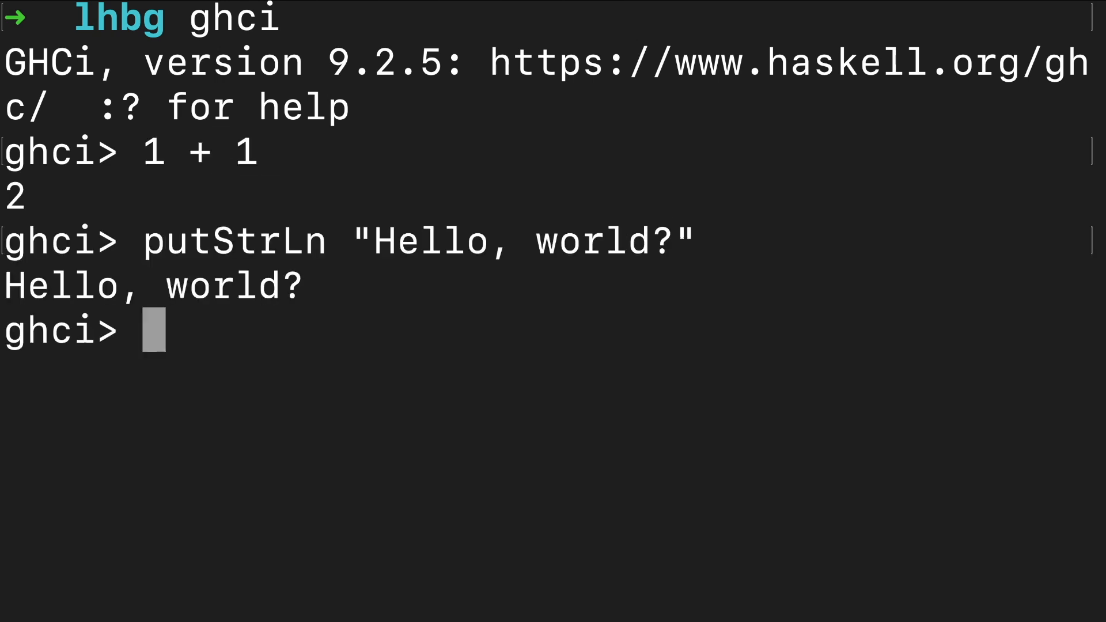
text(double x = x + x)
text(double 2)
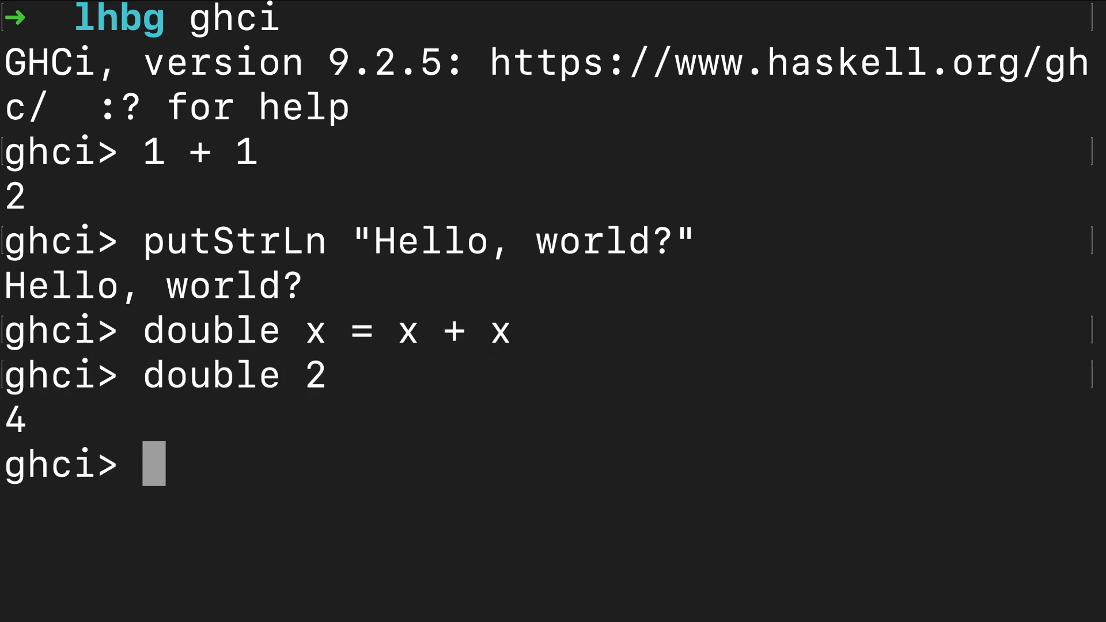
text(:{)
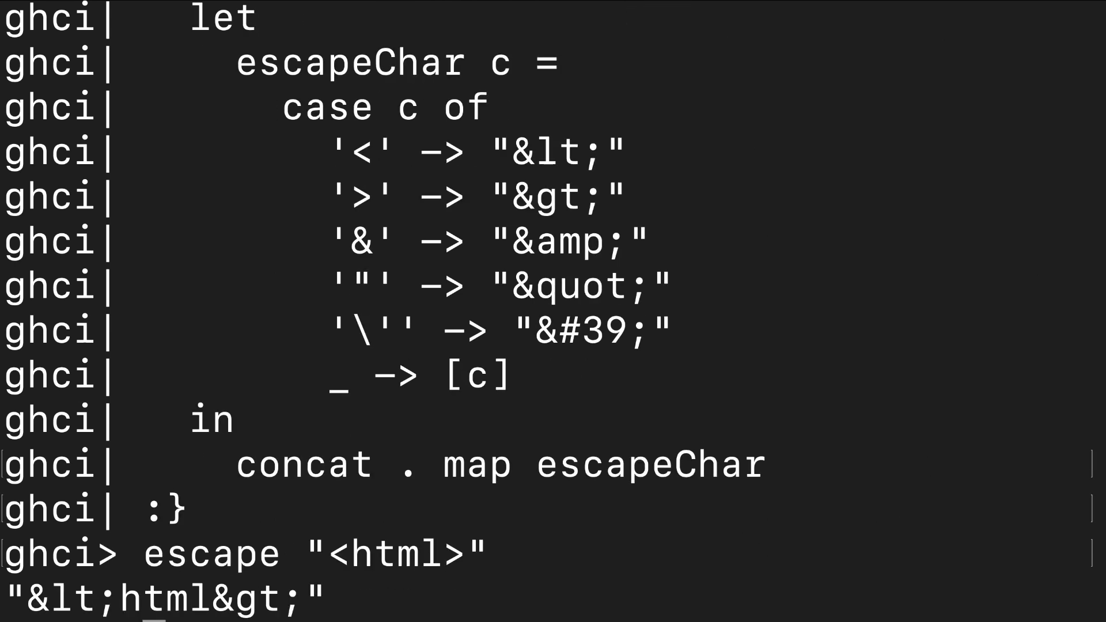
Load Html.hs in GHCi, run escape "<html>", and try clearBit 33 0 from Data.Bits.
text(:load Html.hs)
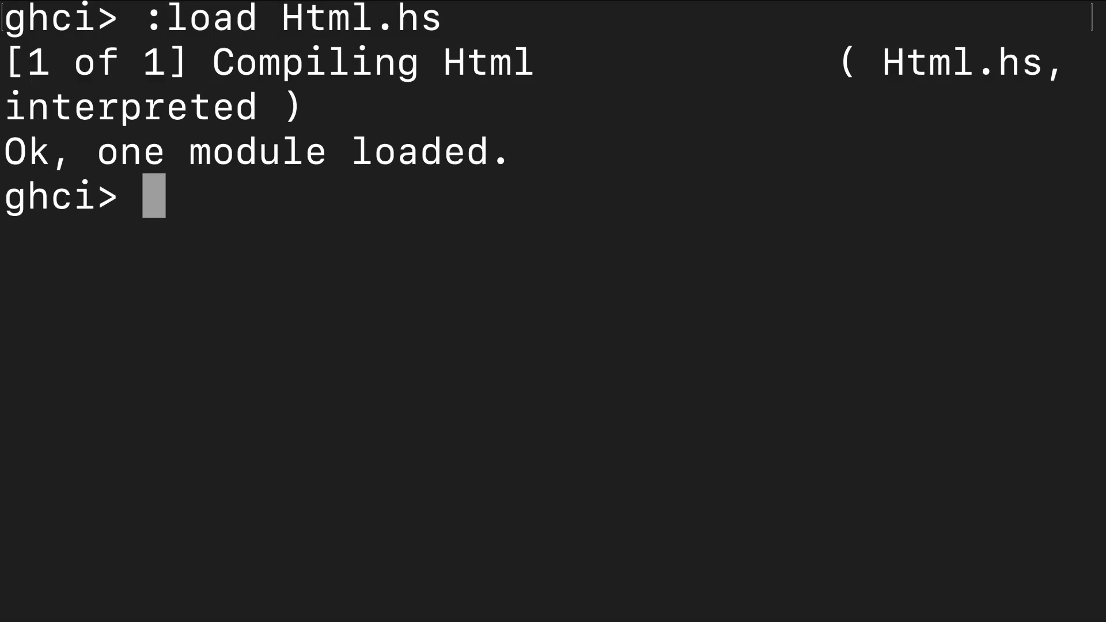
text(escape "<html>")
text(import Data.Bits)
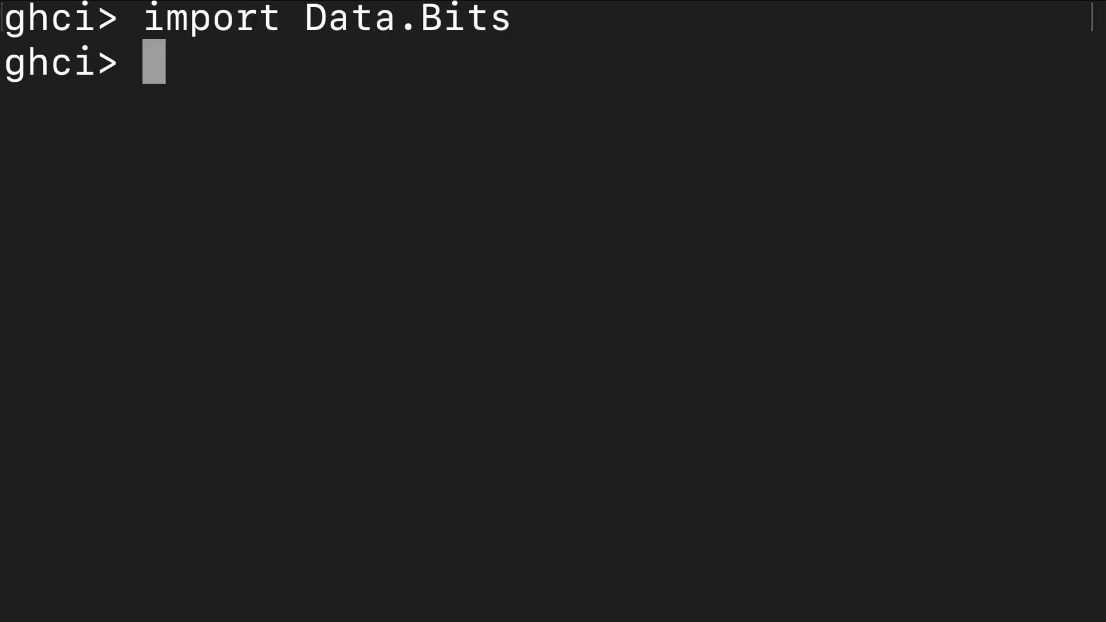
text(clearBit 33 0)
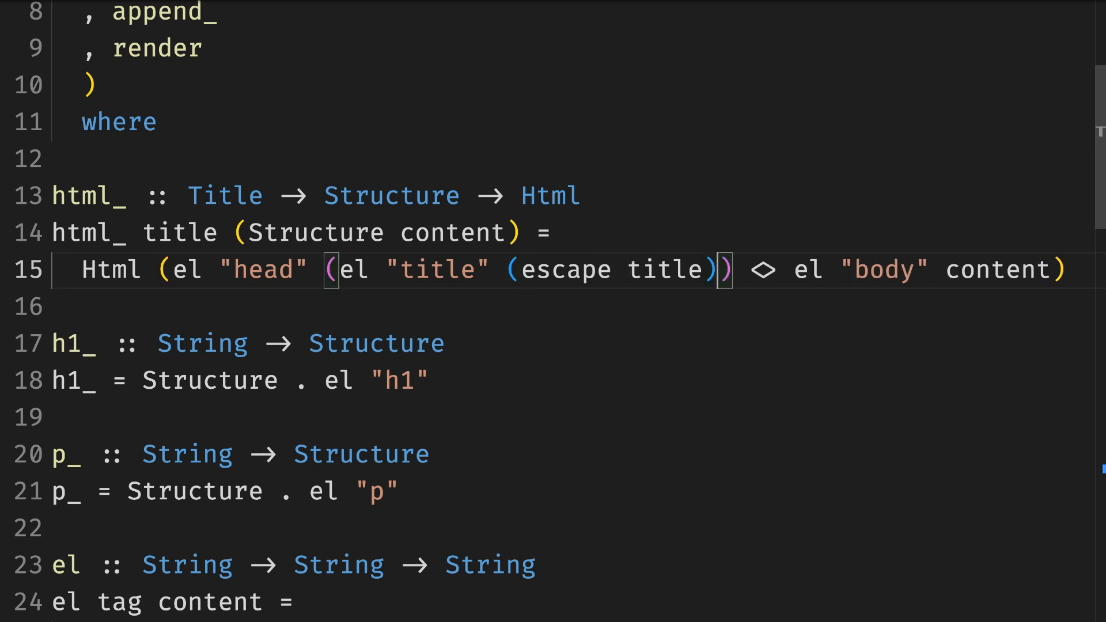
Scroll down in Html.hs to the html_ definition whose title gets wrapped in escape.
scroll(down, 3)
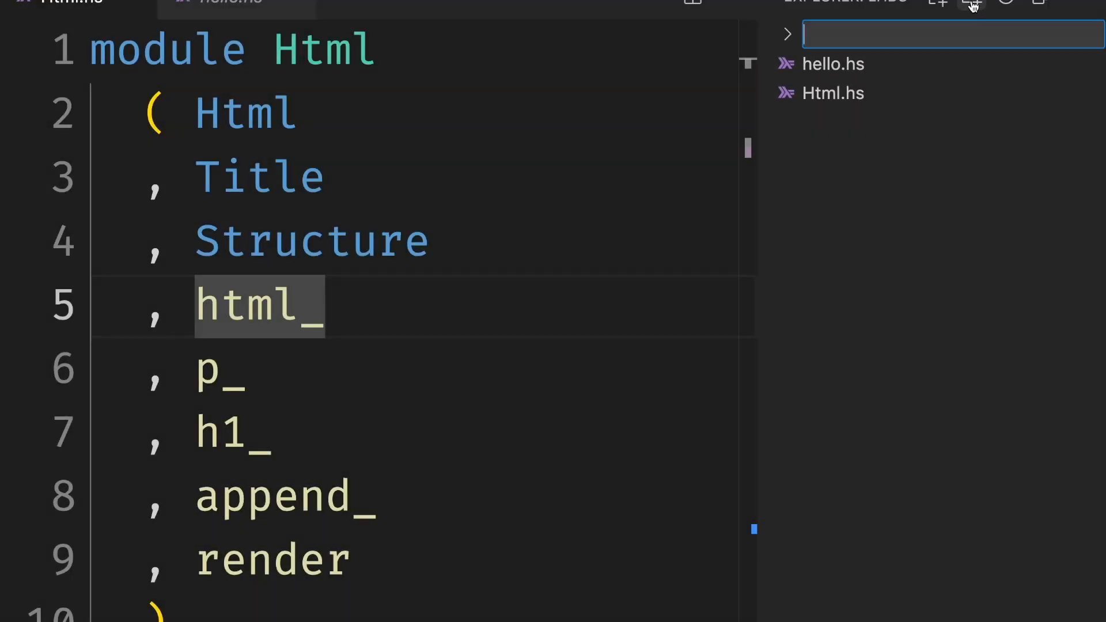
Name the new file Html/Internal.hs, paste the module code, and start reworking Html.hs with an import.
text(Html)
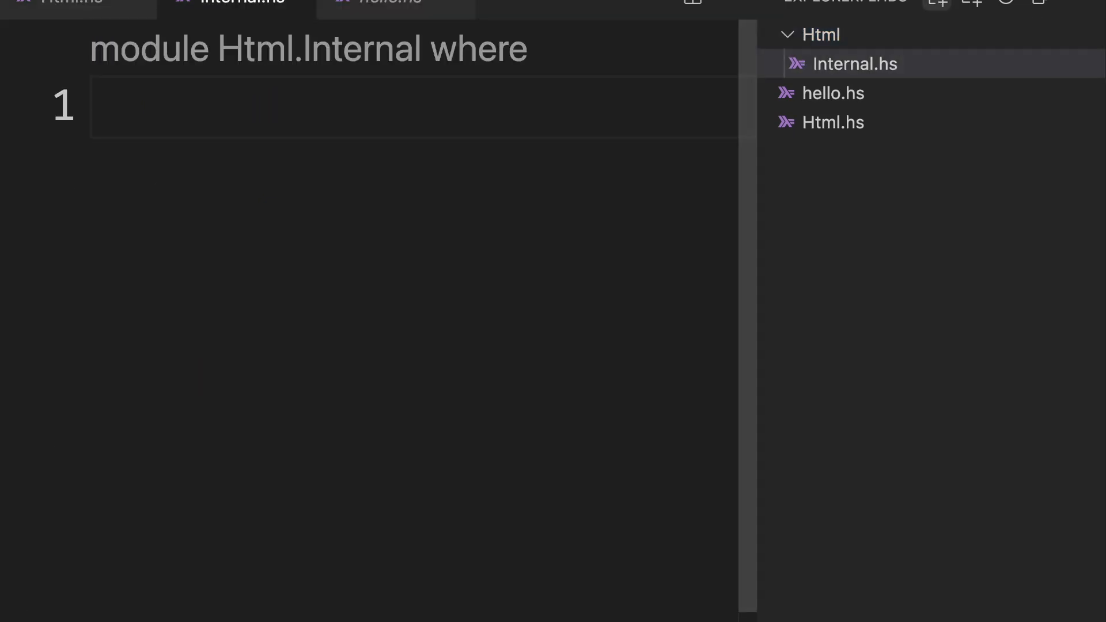
key(enter)
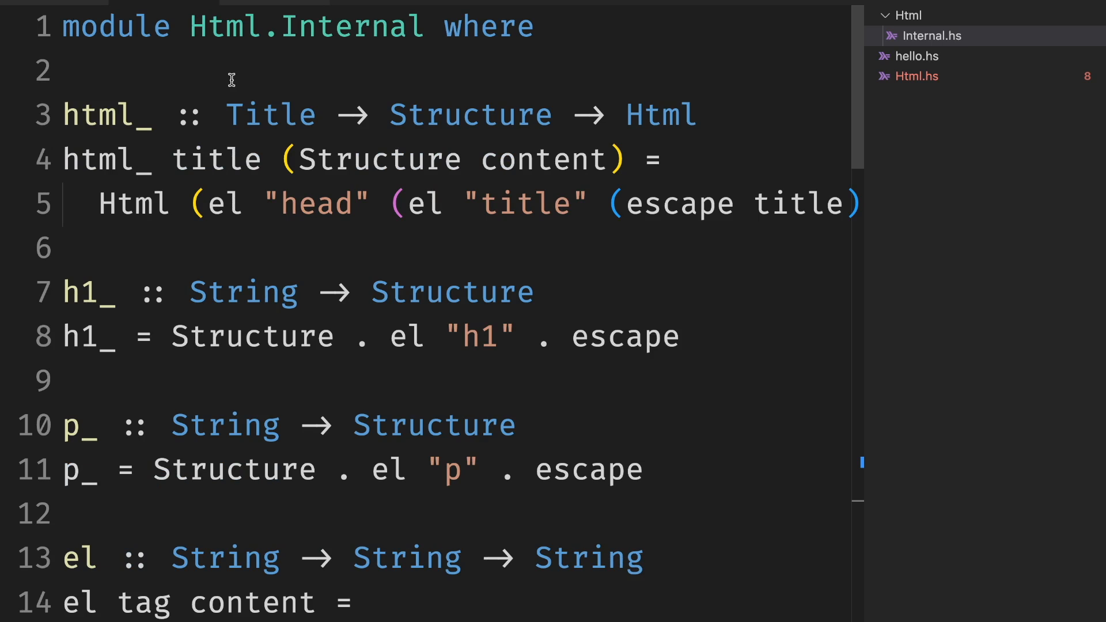
click(918, 76)
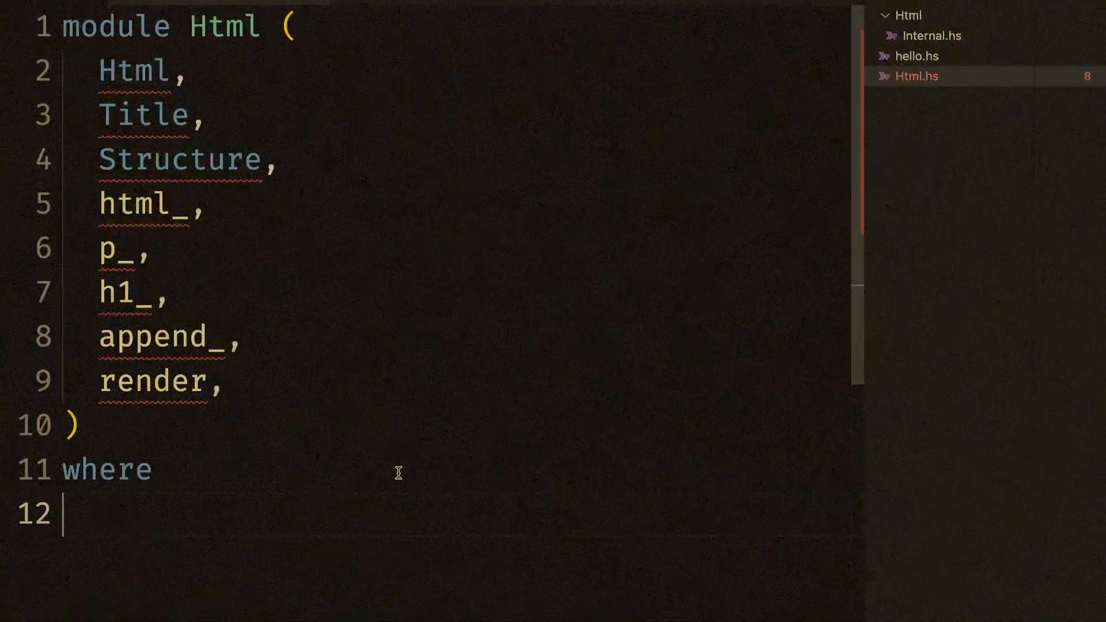
text(imp)
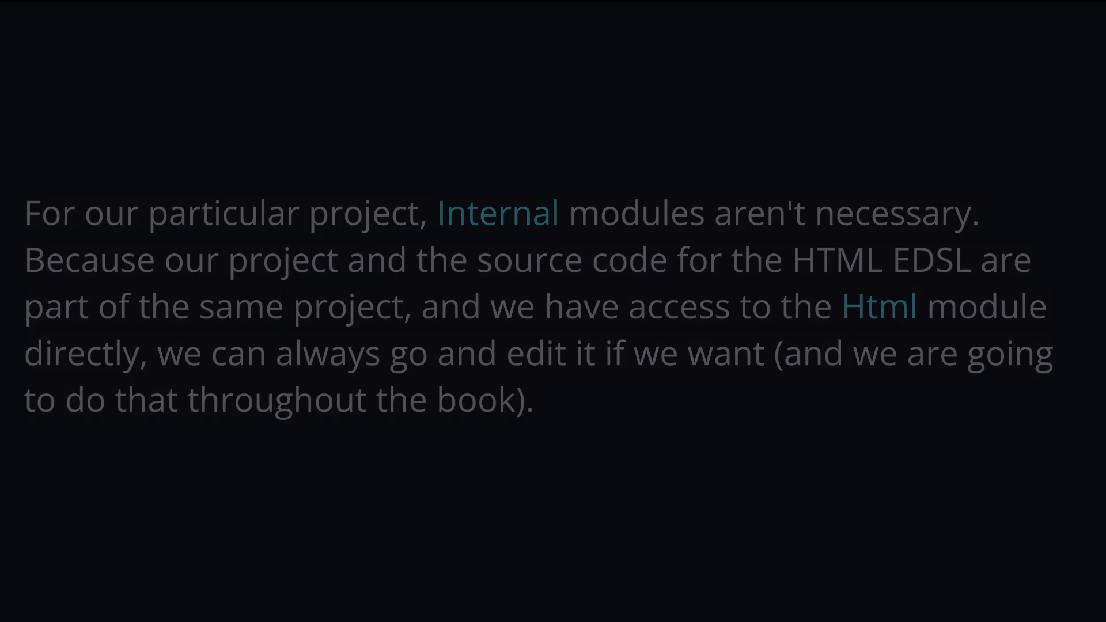
Scroll the Blog Generator book past the Internal modules note to the Unordered lists exercise.
scroll(down, 3)
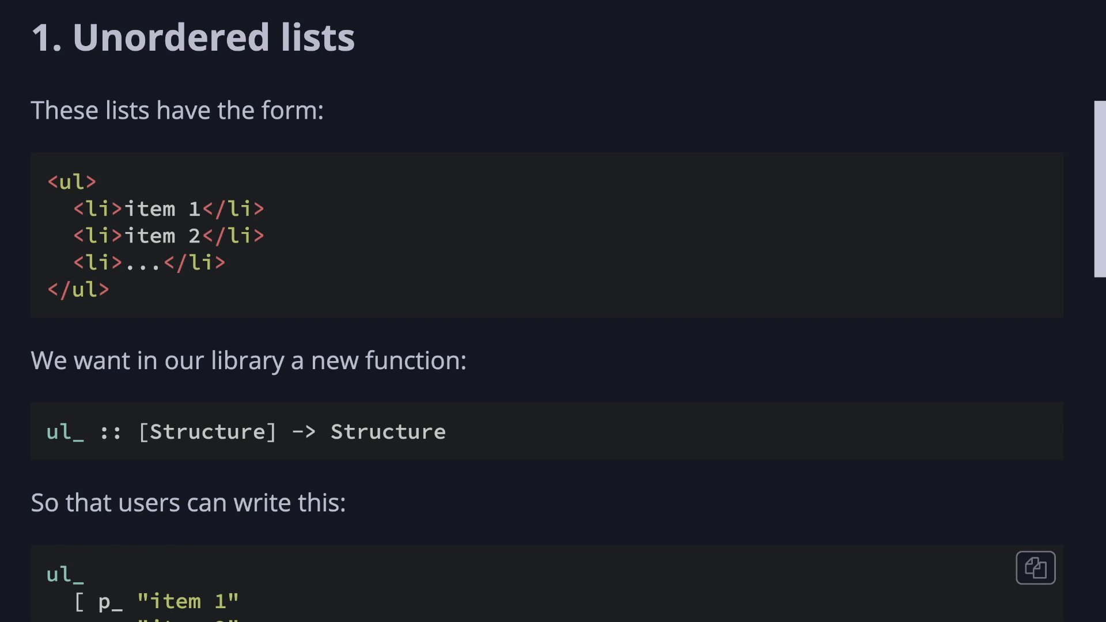
scroll(down, 3)
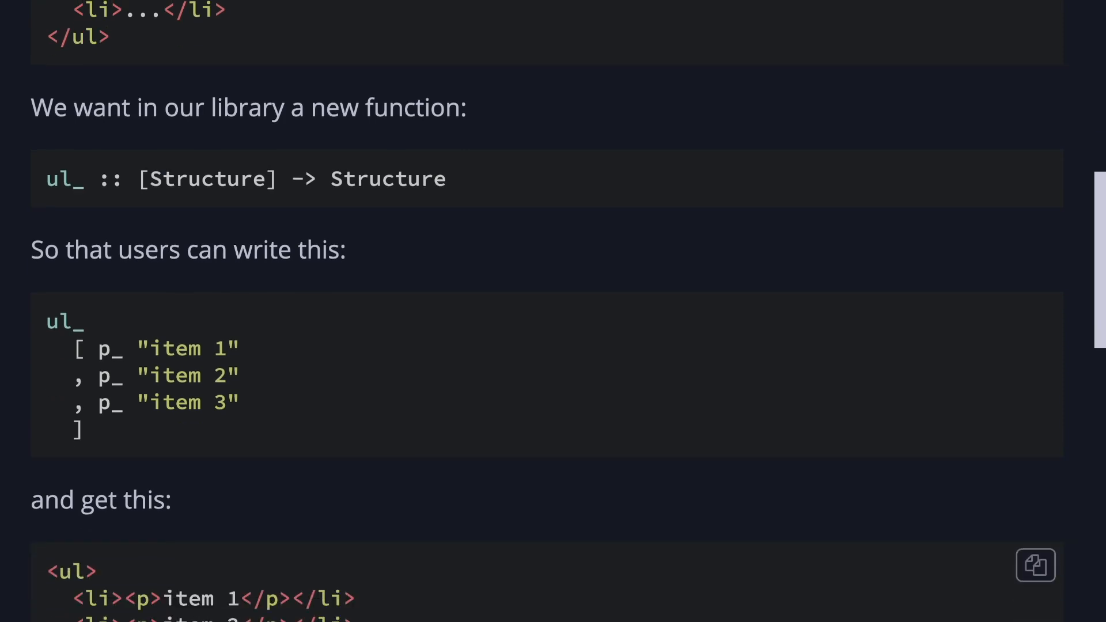
scroll(down, 3)
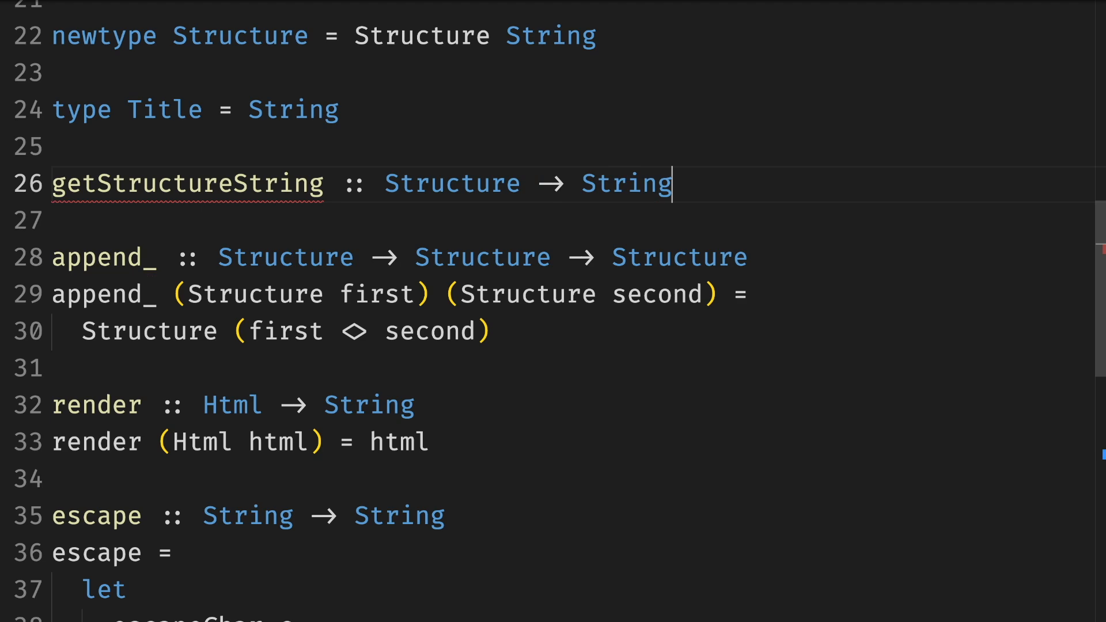
Define getStructureString (Structure s) = s and build ul_ as Structure . el "ul" . concat . map (el "li" . getStructureString).
text(getStructureString (Structure s))
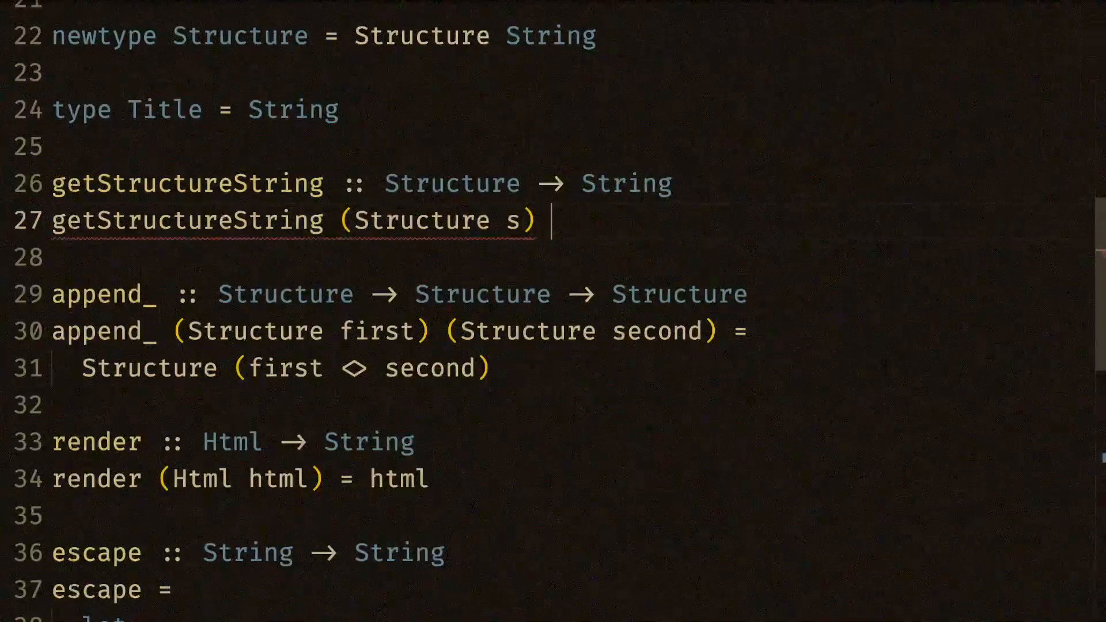
text(= s)
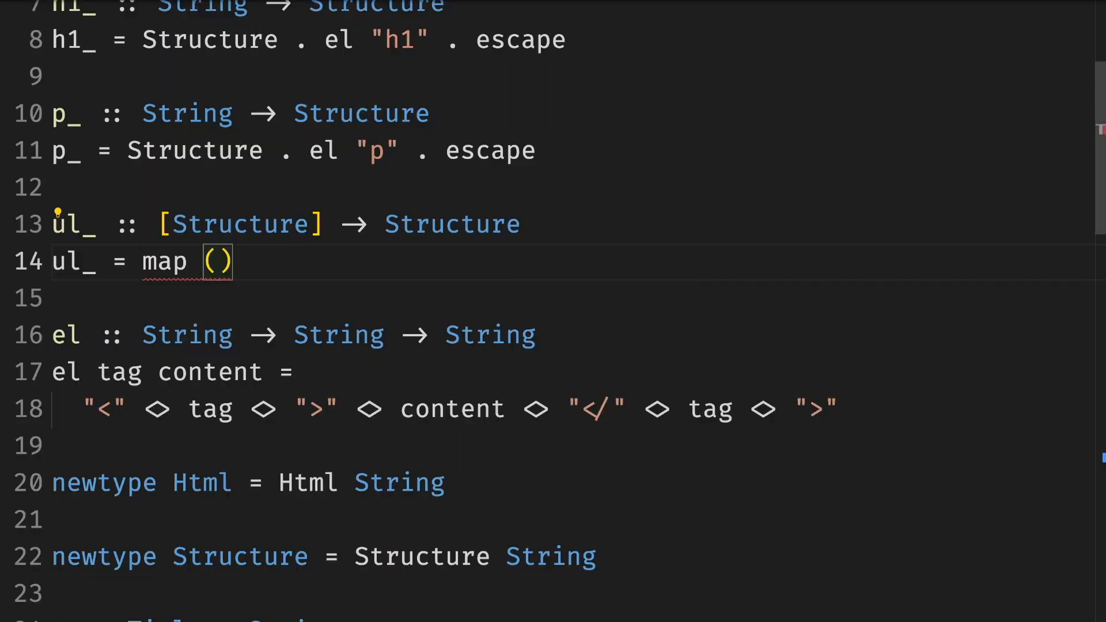
text(getStructureString)
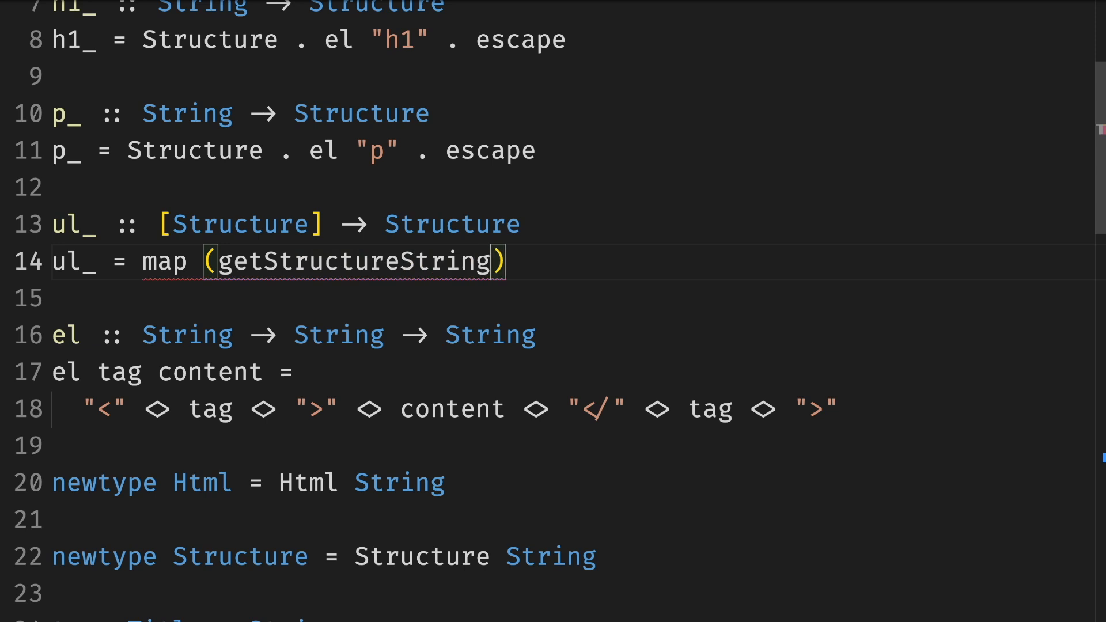
double_click(352, 262)
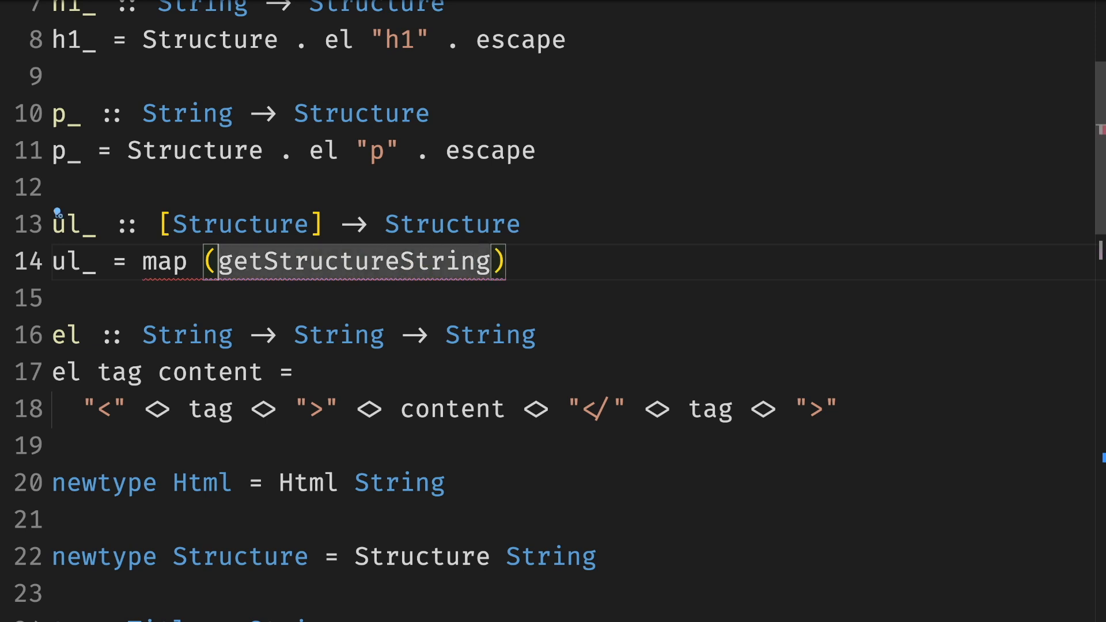
text(el "li" .)
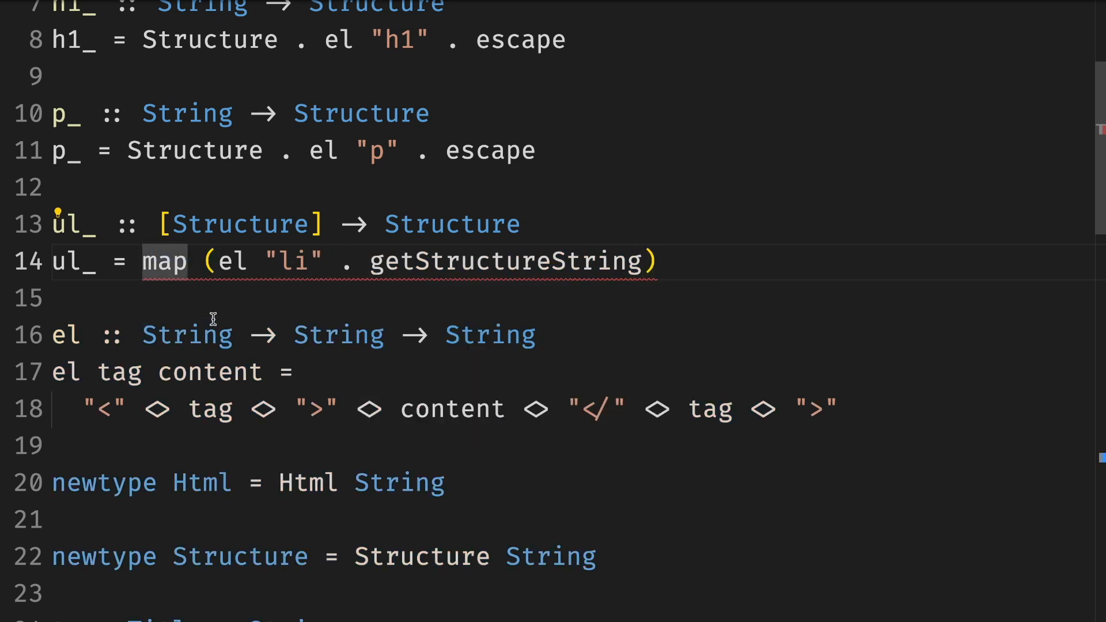
text(concat .)
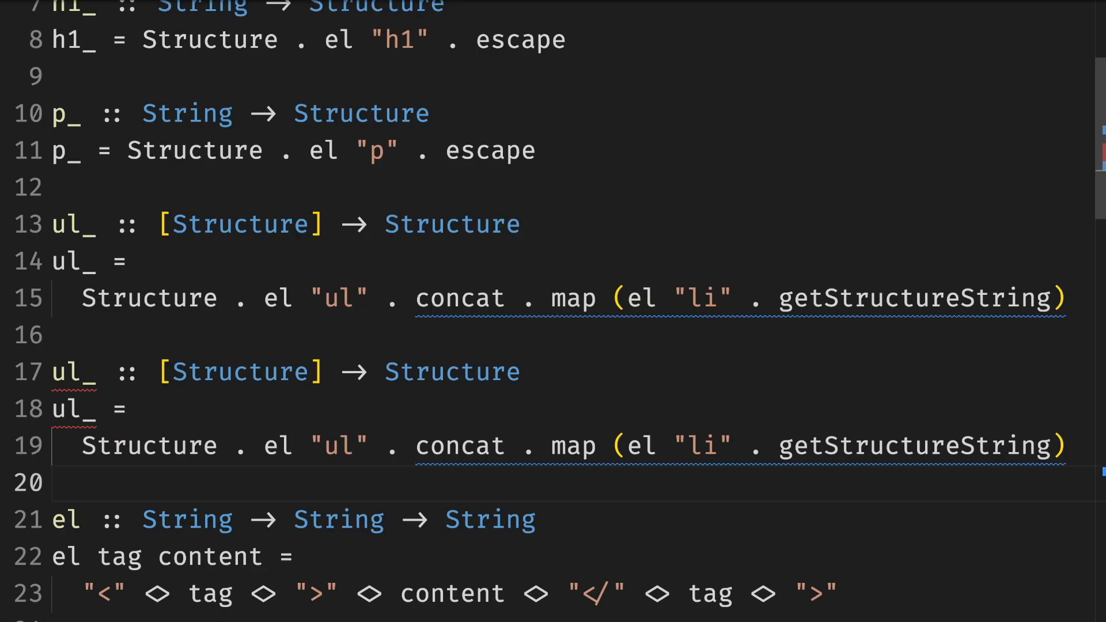
mouse_move(76, 382)
text(o)
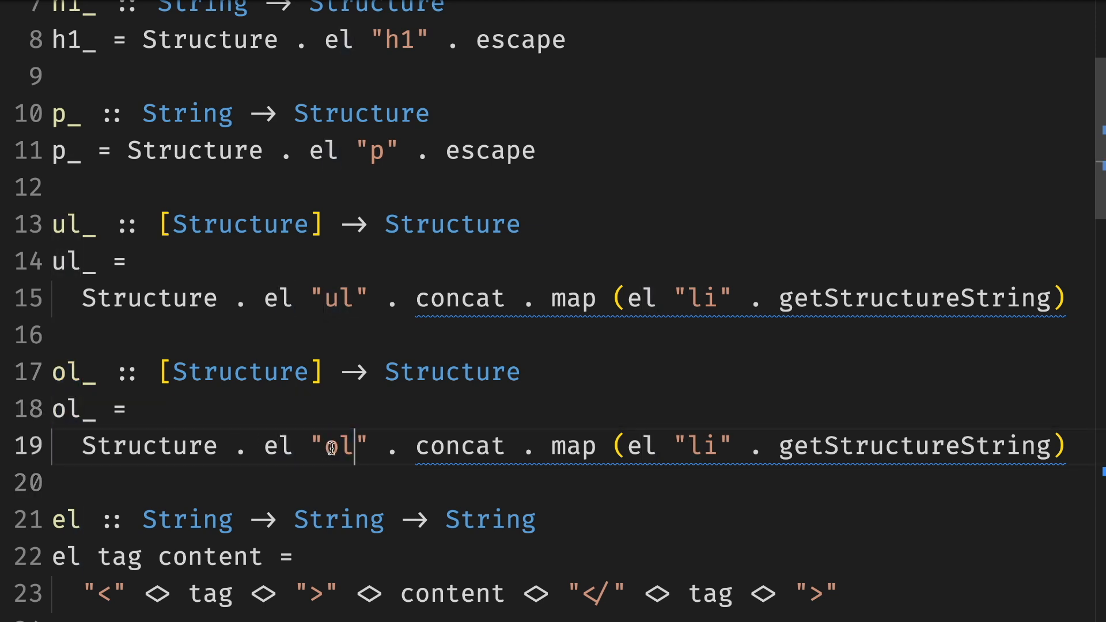
mouse_move(536, 373)
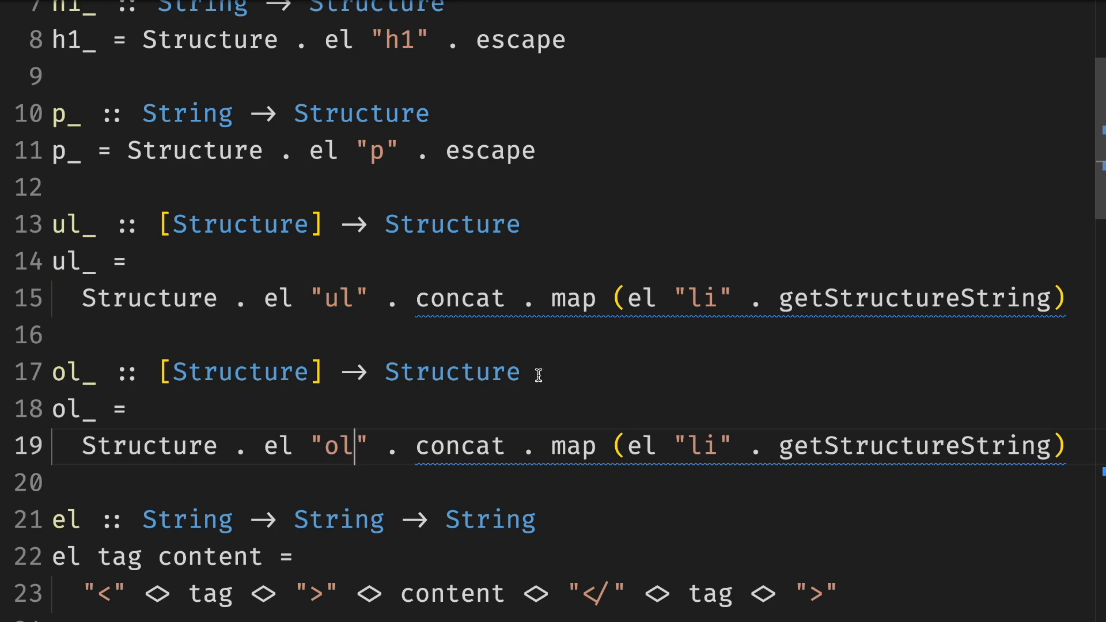